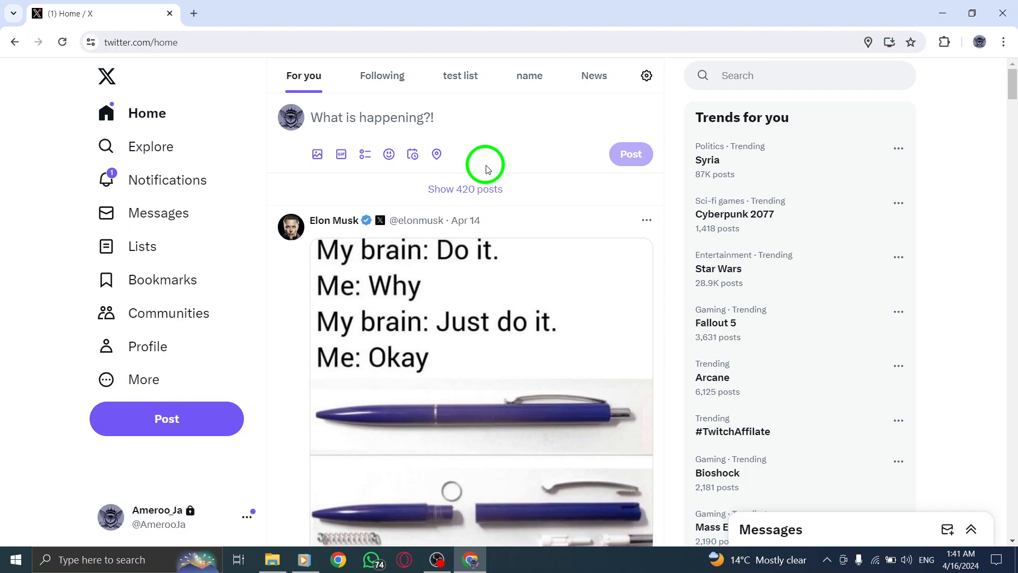
mouse_move(413, 155)
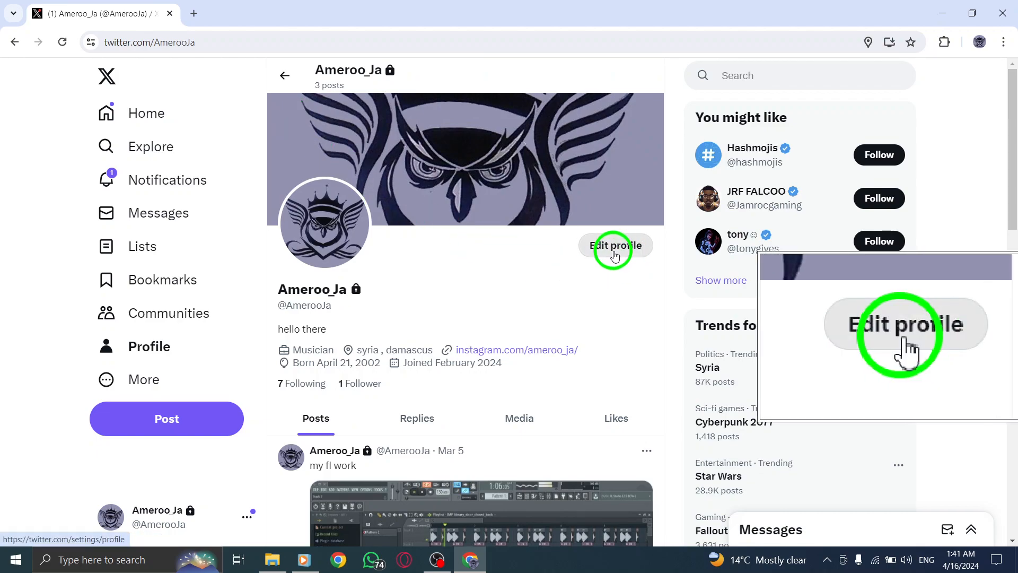
Reach the professional category picker from Edit profile via Edit professional profile
click(616, 245)
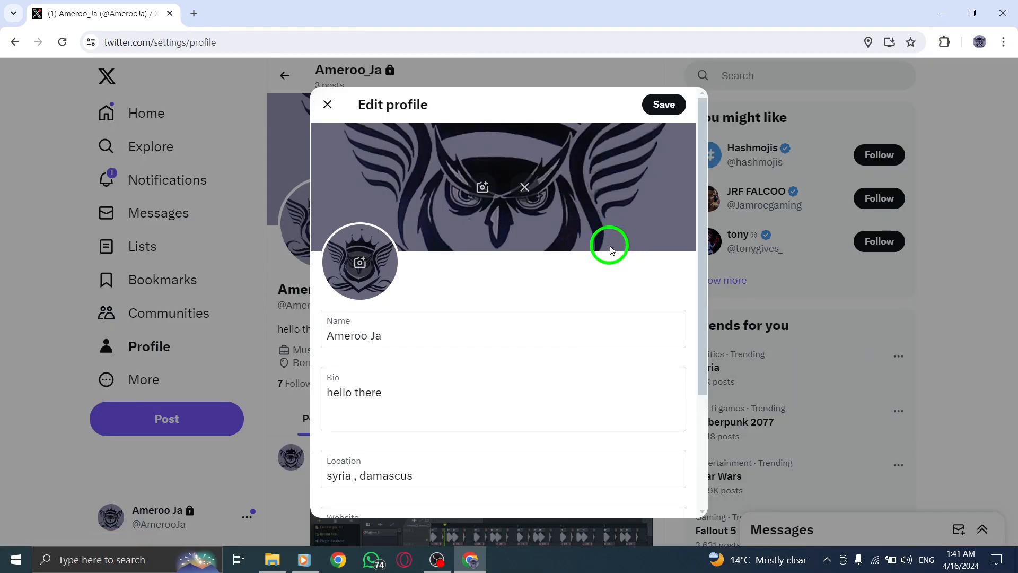
scroll(down, 3)
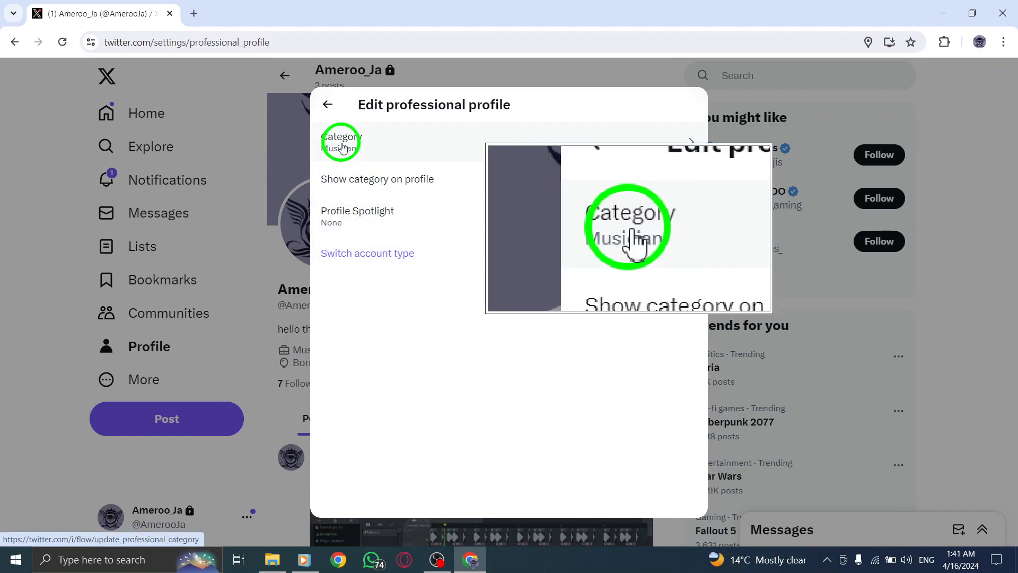
click(340, 141)
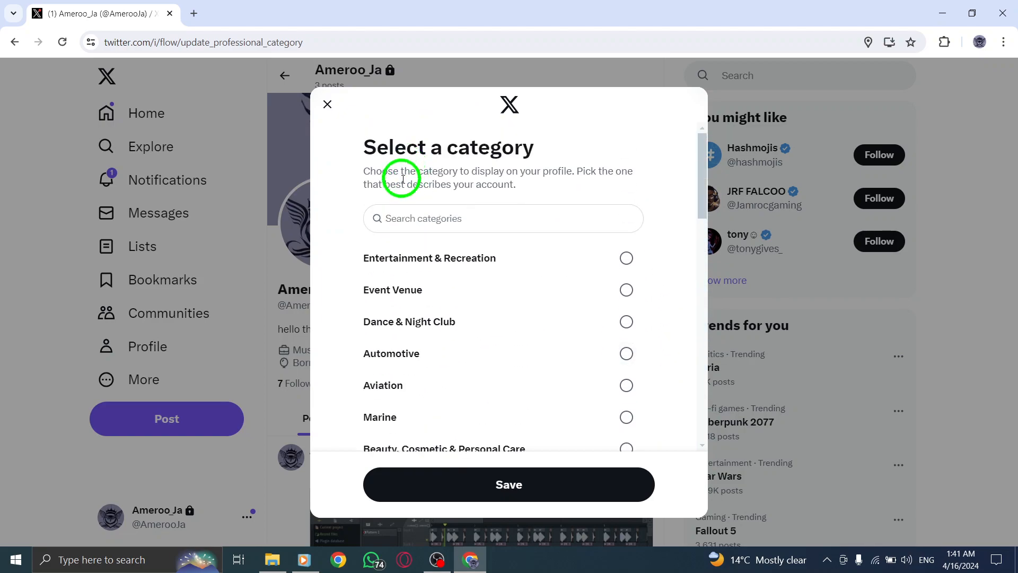
Search 'shop', tick Shopping & Retail as the category, and return to the home feed
text(shop)
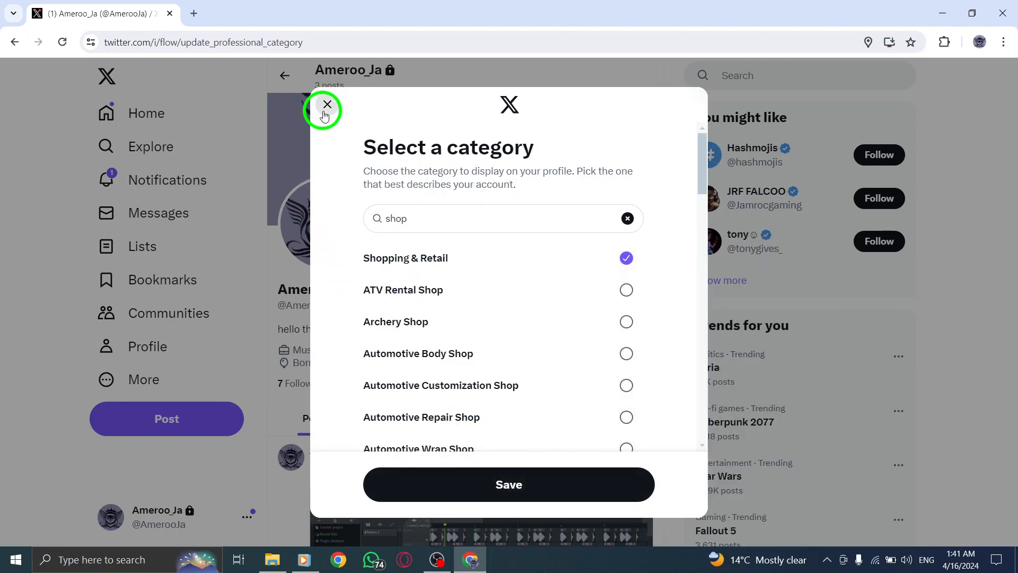
click(328, 105)
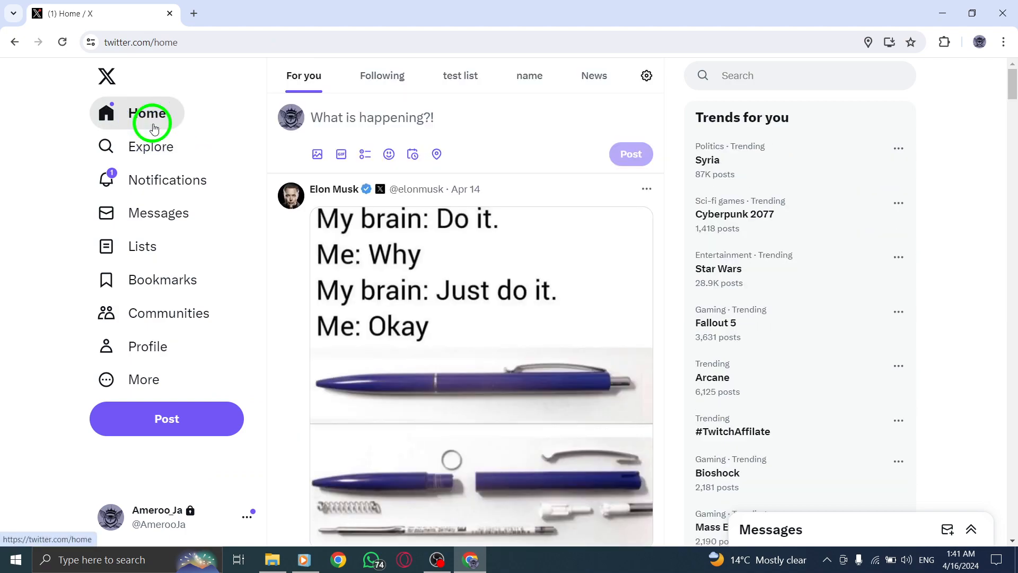